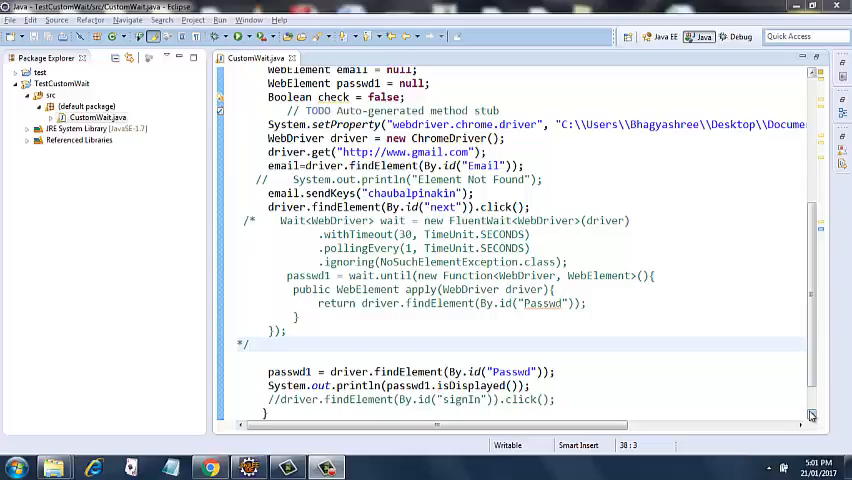
mouse_move(826, 330)
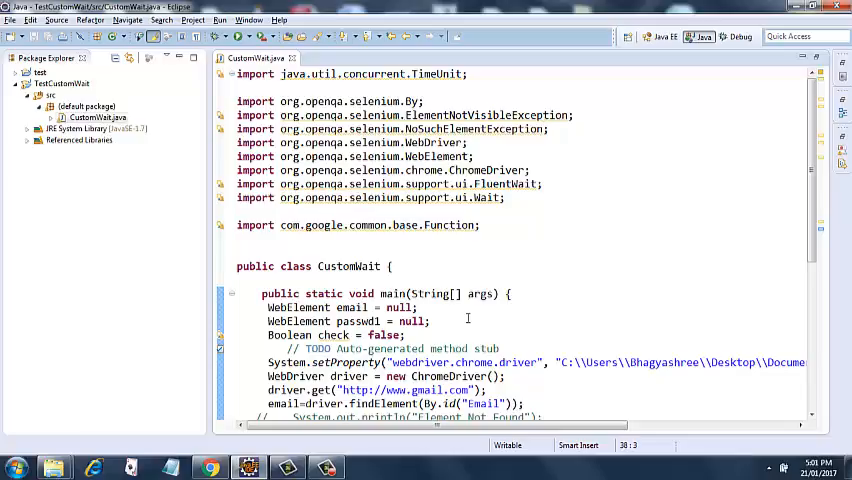
mouse_move(456, 346)
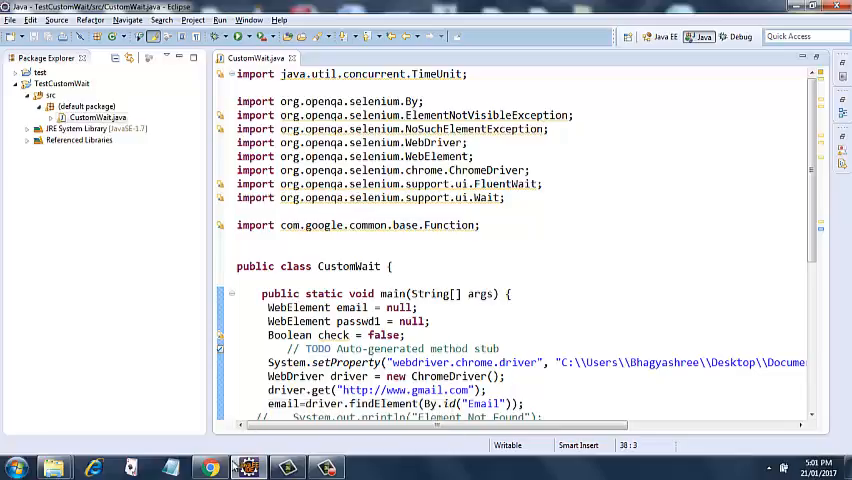
mouse_move(208, 468)
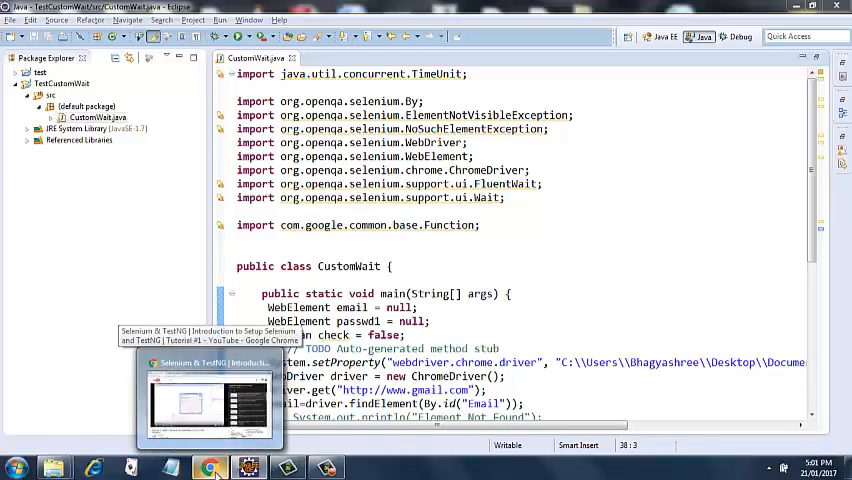
- Manually check Gmail loads in a fresh browser window via google.com, then close it
right_click(210, 466)
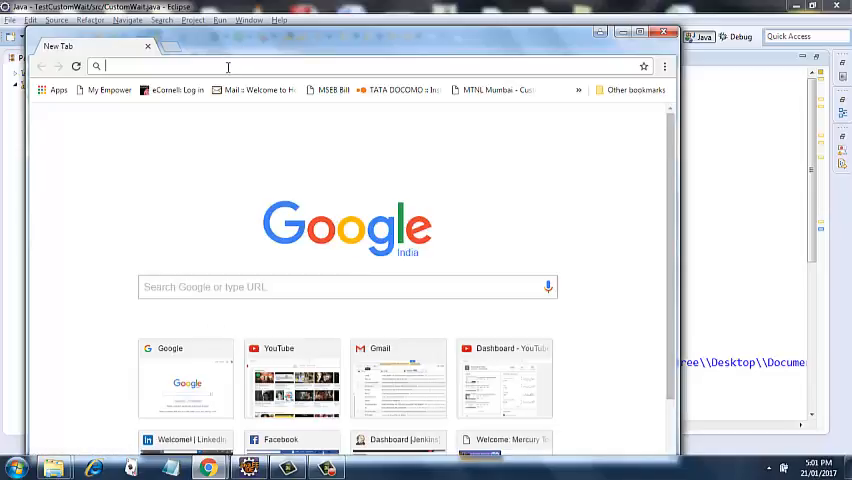
text(google.com)
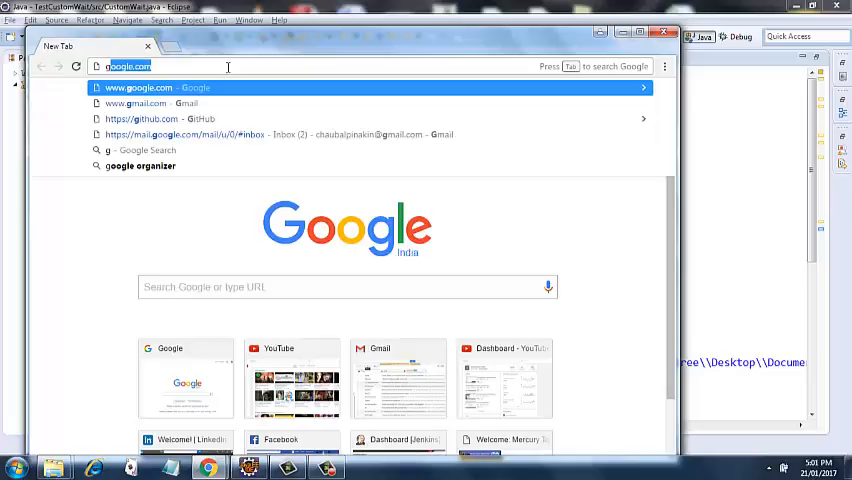
click(136, 104)
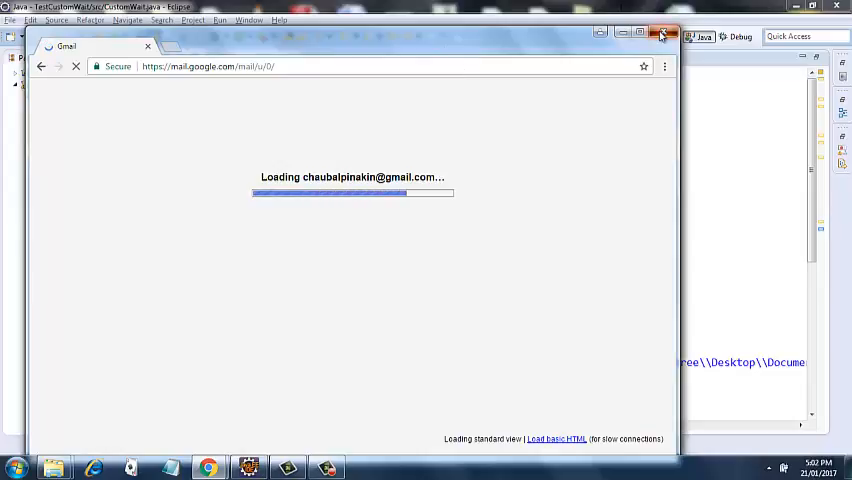
click(664, 32)
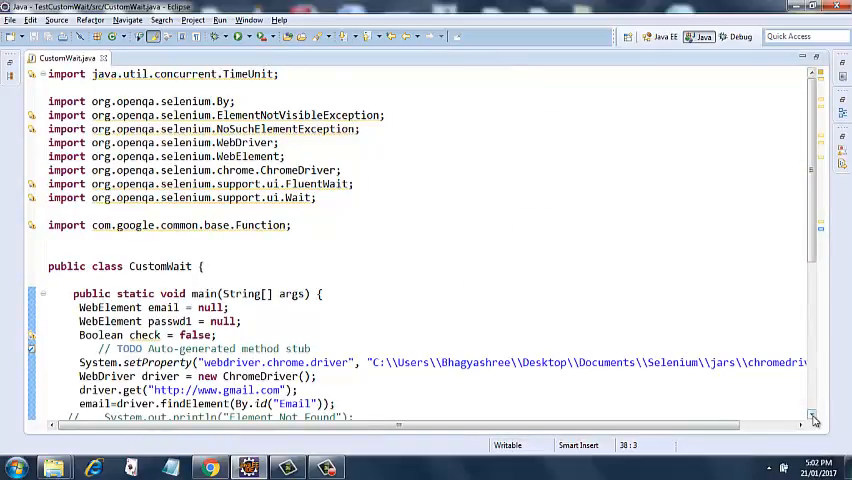
- Scroll through main() in CustomWait.java to review the commented-out FluentWait block
scroll(down, 3)
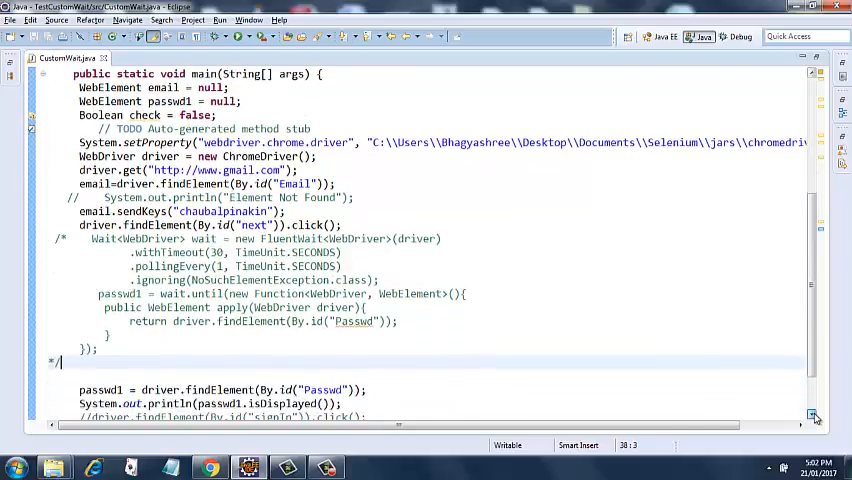
scroll(down, 3)
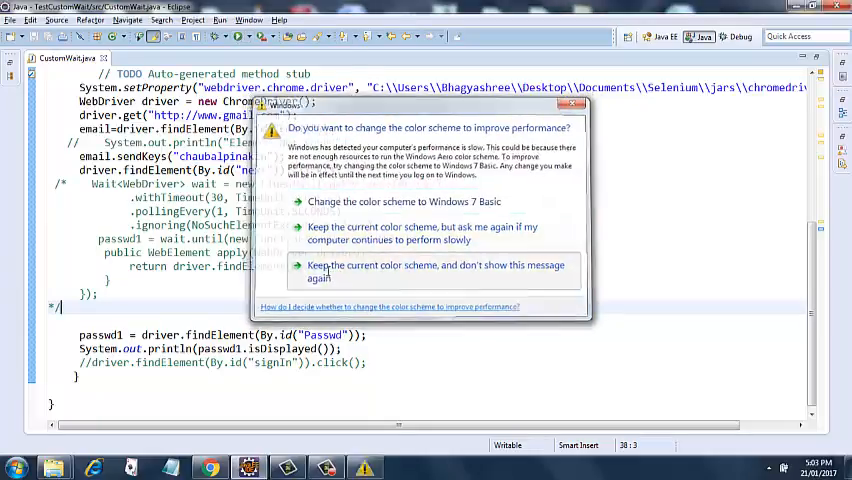
click(436, 272)
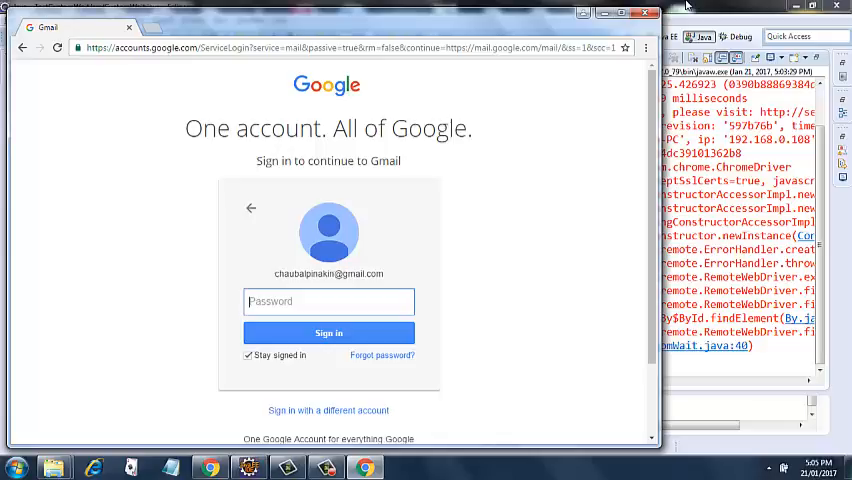
- Let the automated CustomWait run advance Gmail sign-in to the password field
click(248, 468)
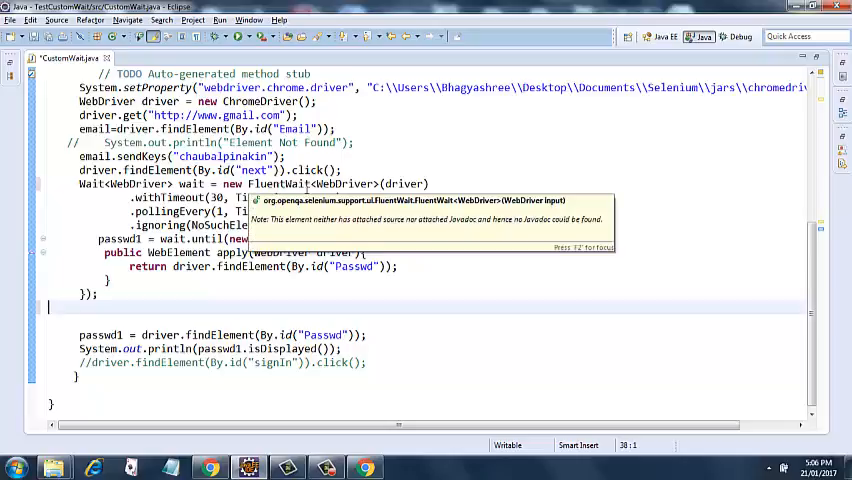
mouse_move(412, 196)
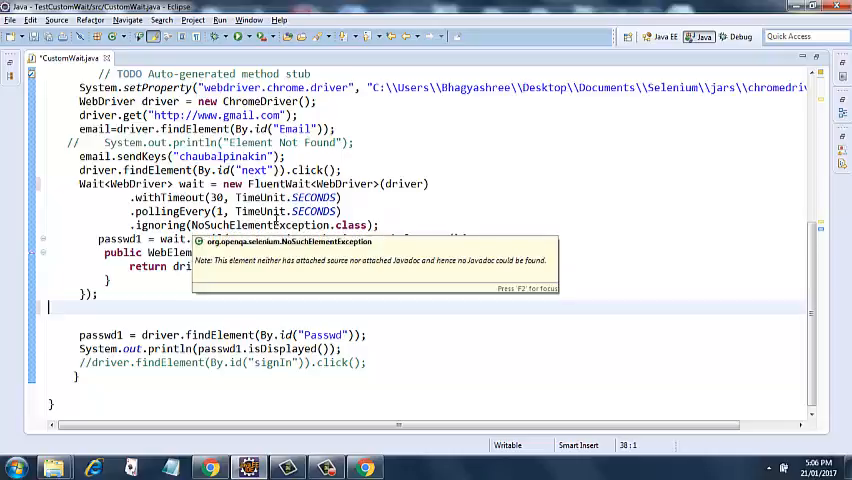
mouse_move(258, 196)
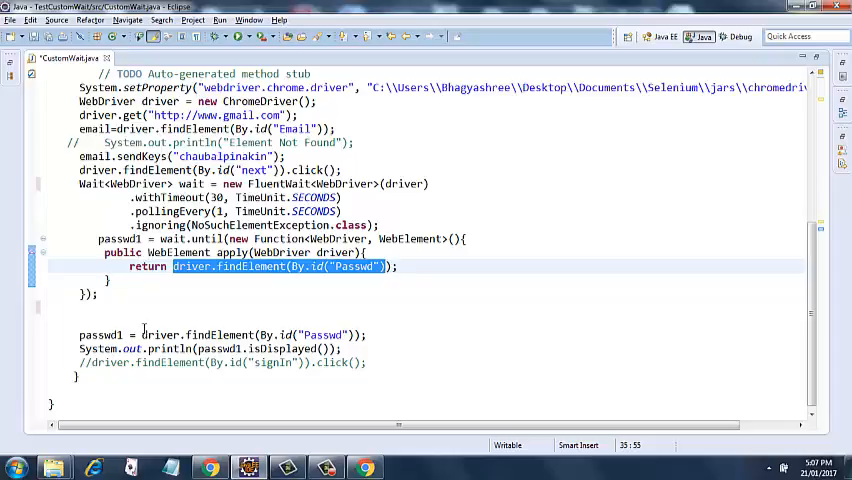
mouse_move(160, 336)
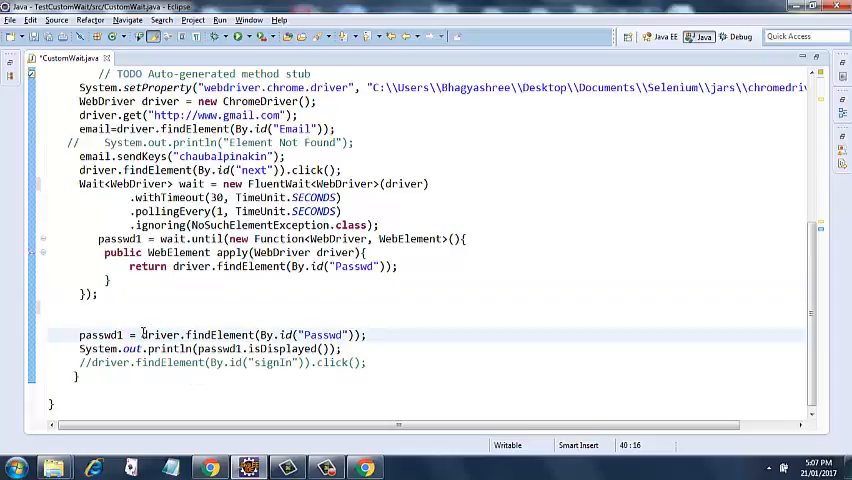
double_click(160, 334)
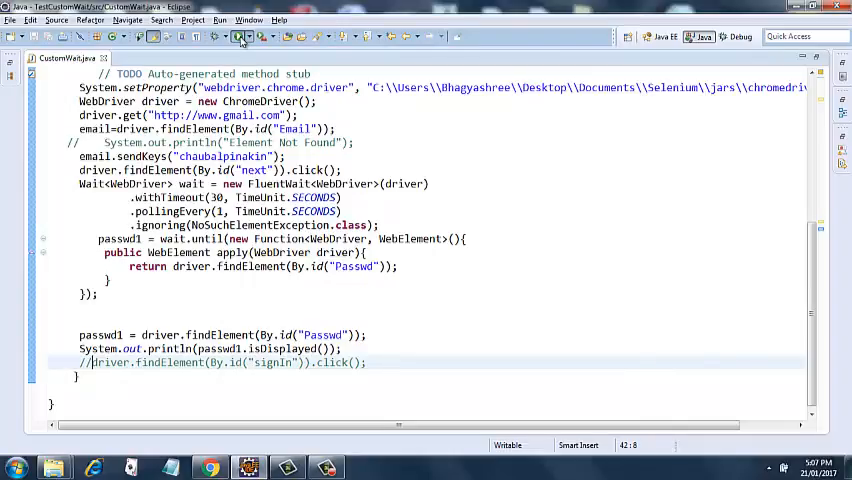
mouse_move(238, 36)
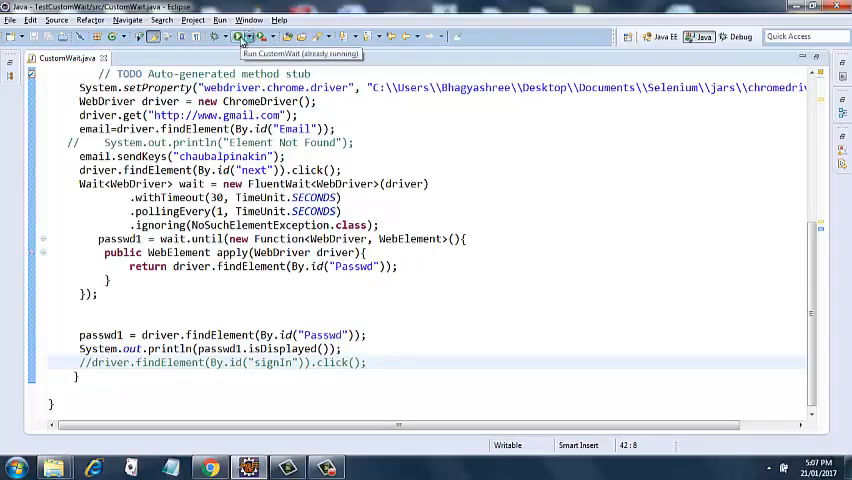
- Run CustomWait so Chrome reaches Gmail's password page, then close Chrome leaving 'true' in the Console
click(242, 36)
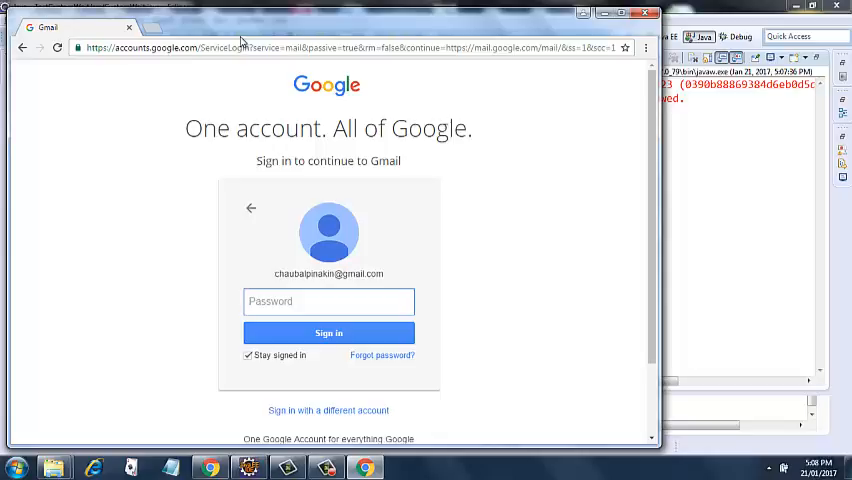
mouse_move(700, 210)
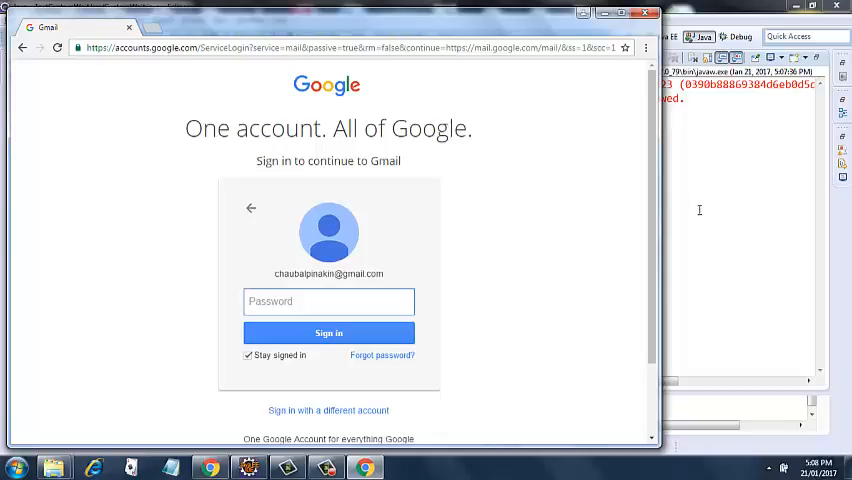
click(248, 468)
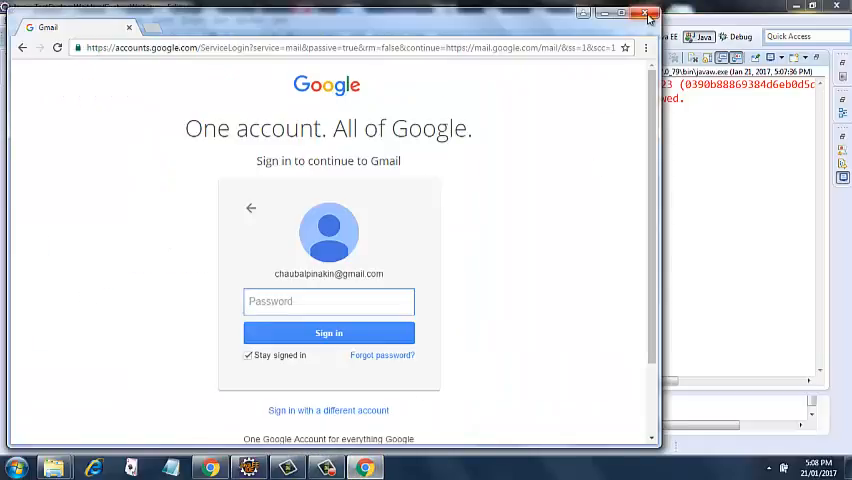
click(646, 12)
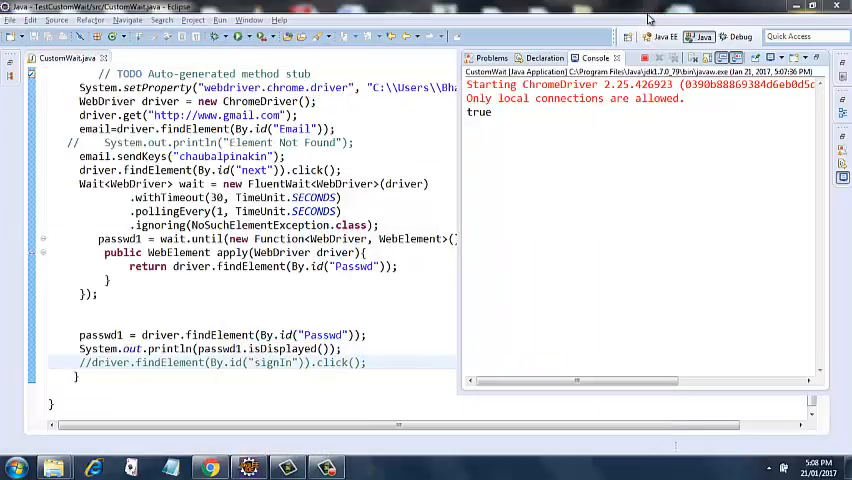